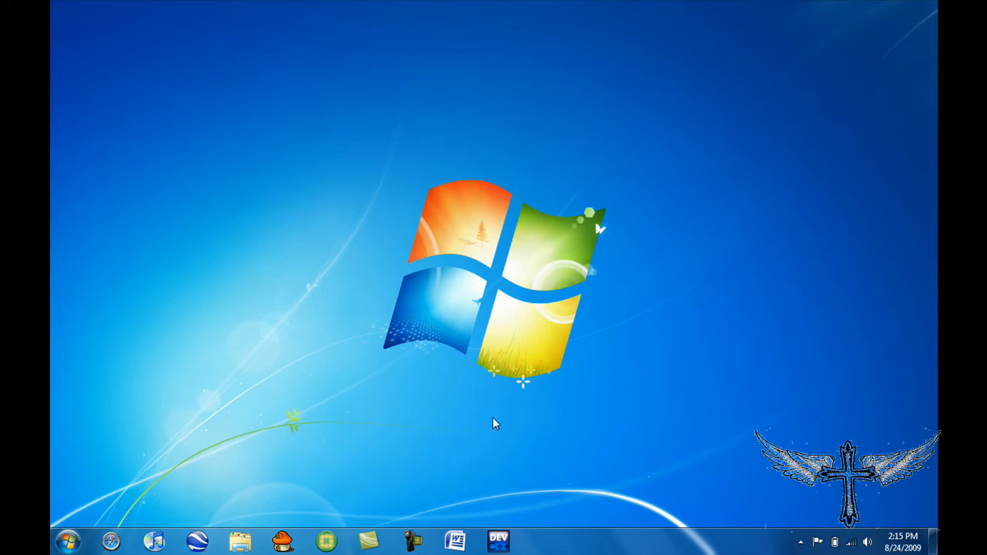
pyautogui.moveTo(137, 495)
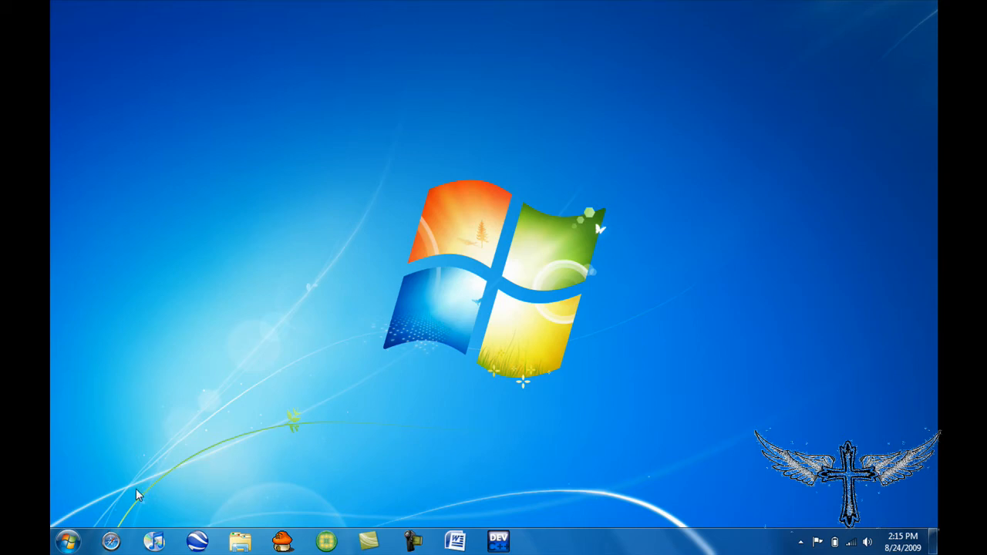
pyautogui.moveTo(112, 544)
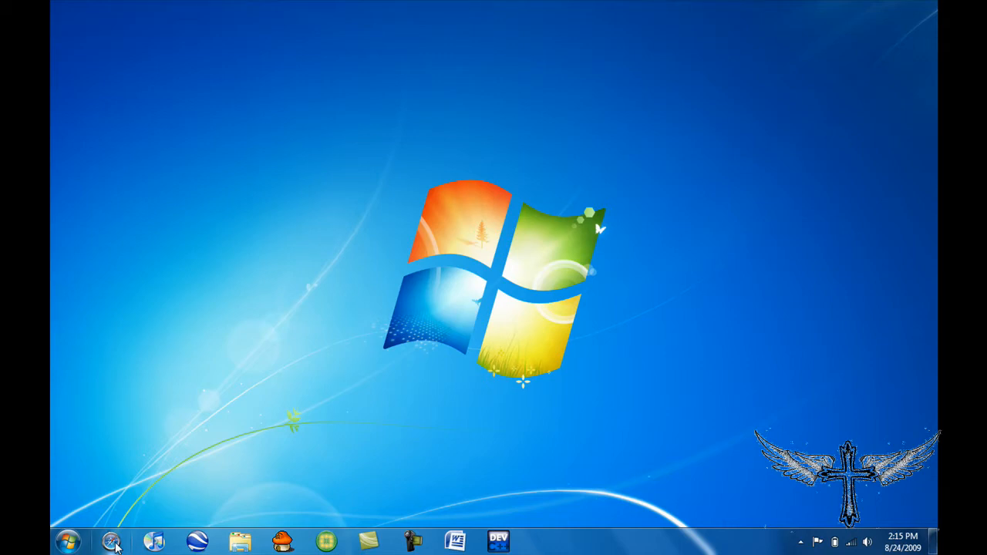
pyautogui.moveTo(112, 542)
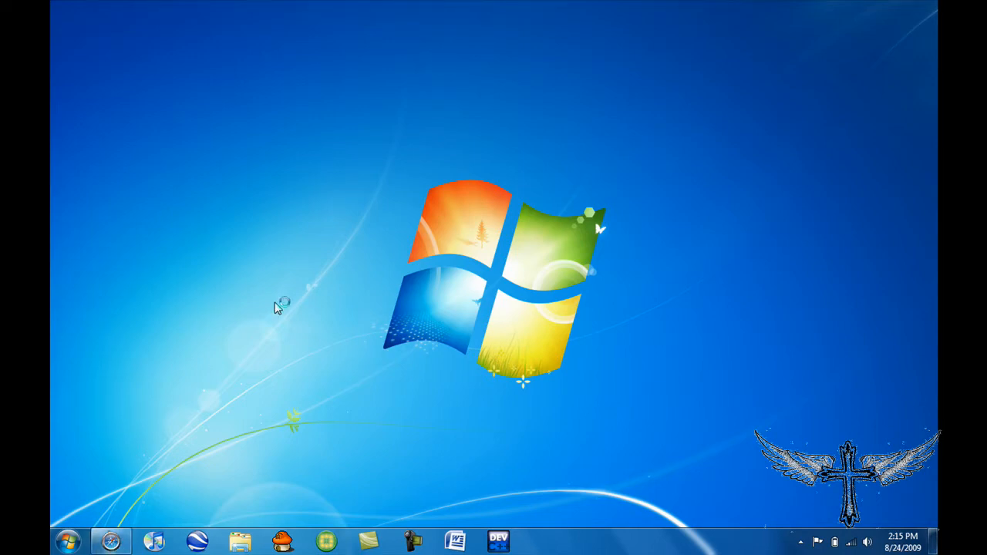
# Navigate Safari from Google to the bloodshed.net website.
pyautogui.click(110, 541)
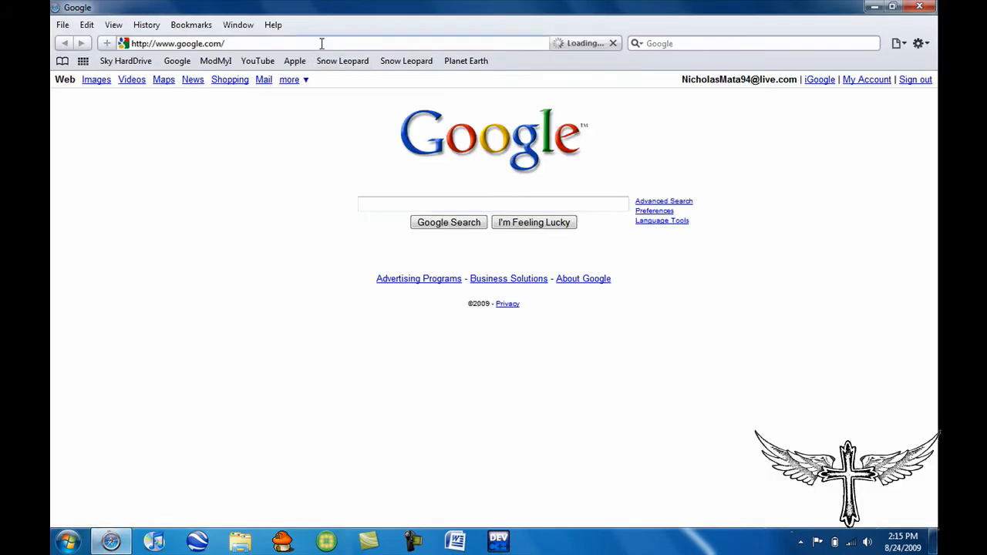
pyautogui.write('bloodshed')
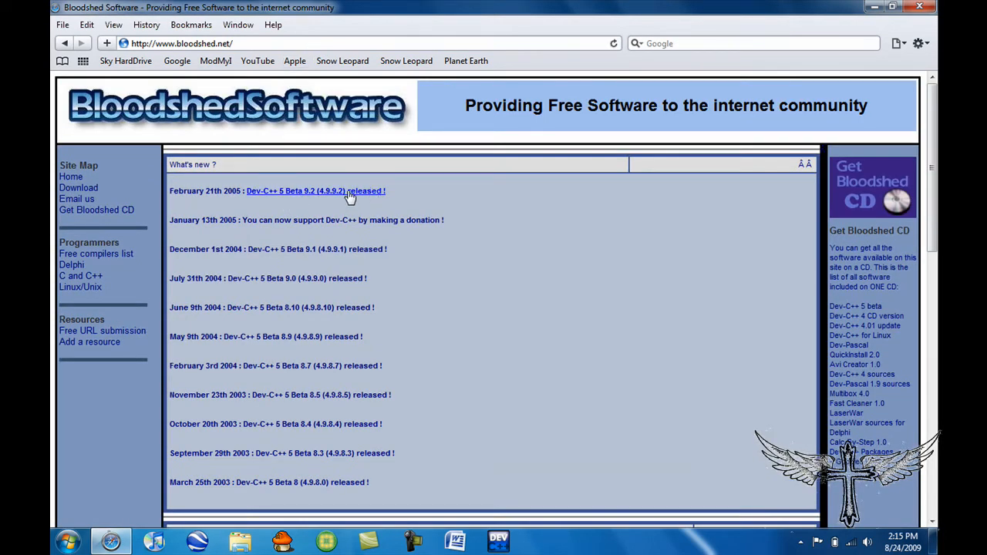
pyautogui.moveTo(276, 198)
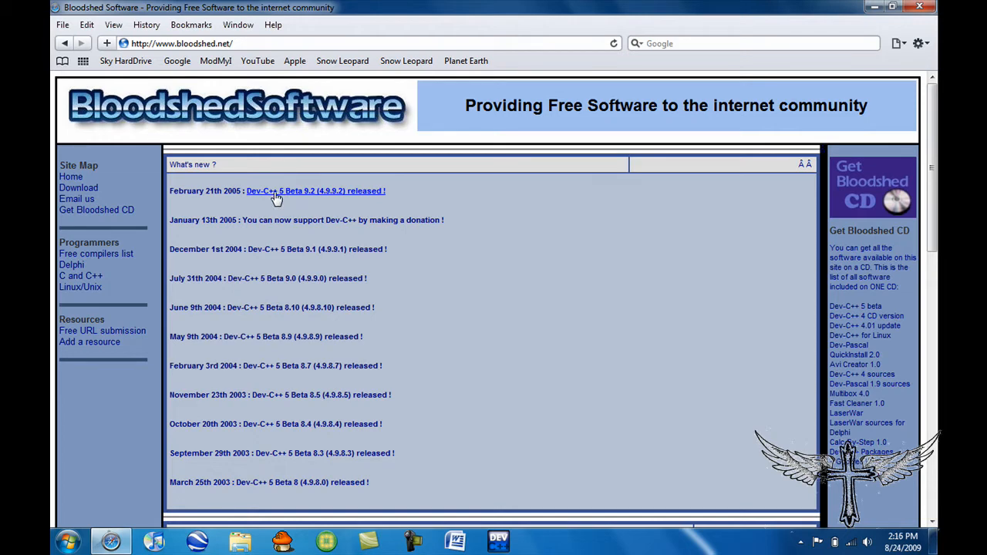
# Open the Dev-C++ 5 Beta 9.2 entry and pick the SourceForge download for Mingw/GCC.
pyautogui.click(292, 190)
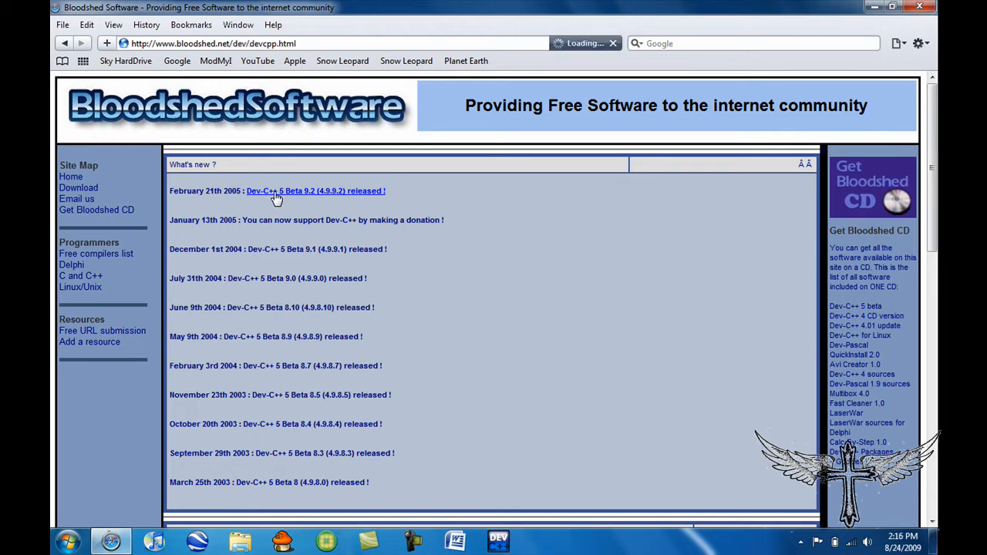
pyautogui.click(305, 191)
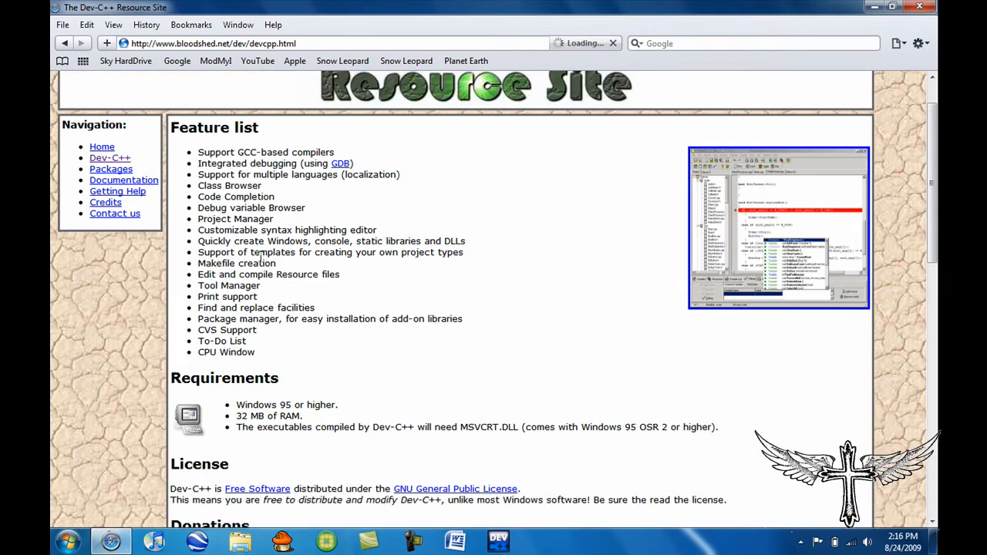
pyautogui.scroll(-3)
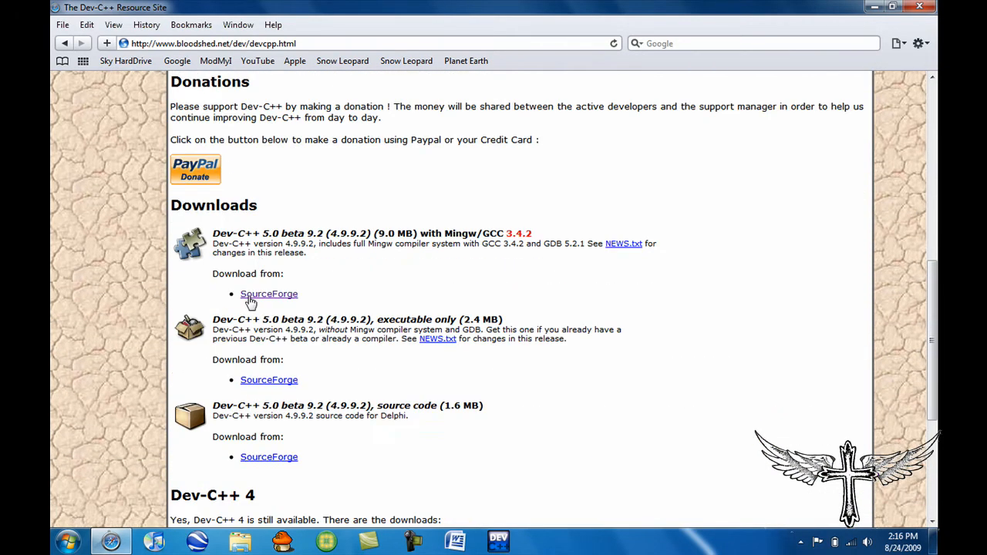
pyautogui.moveTo(262, 299)
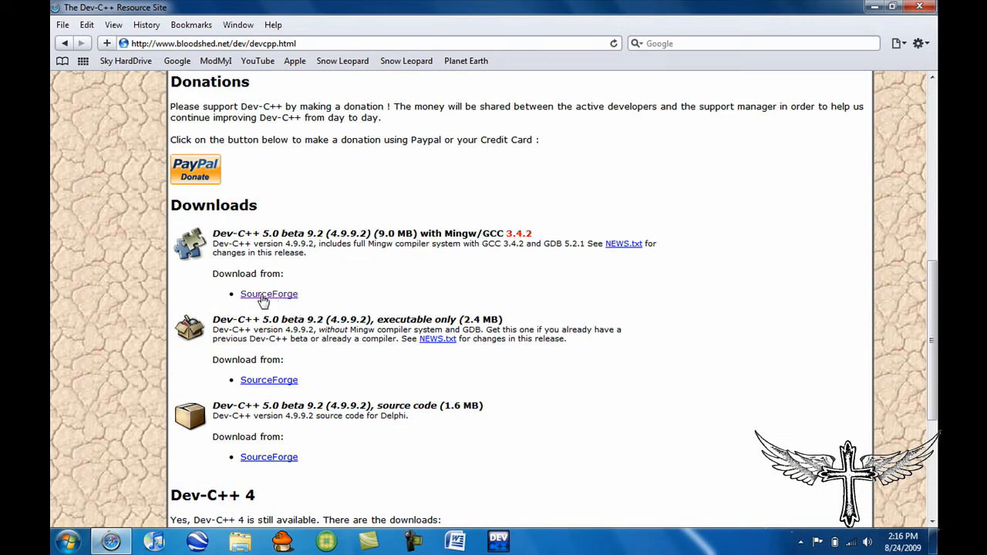
pyautogui.click(269, 293)
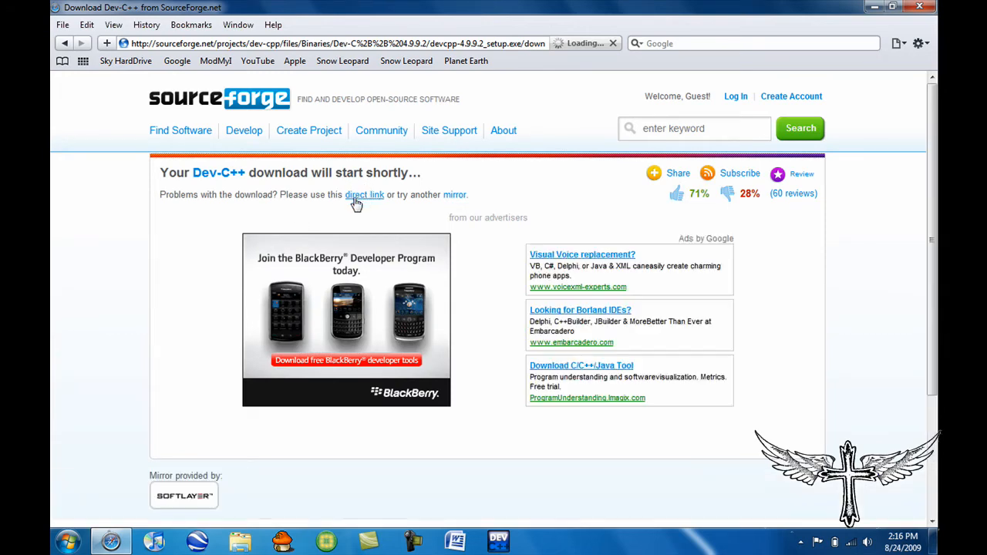
# Start devcpp-4.9.9.2_setup.exe via direct link, cancel the prompt, and close Safari.
pyautogui.click(364, 194)
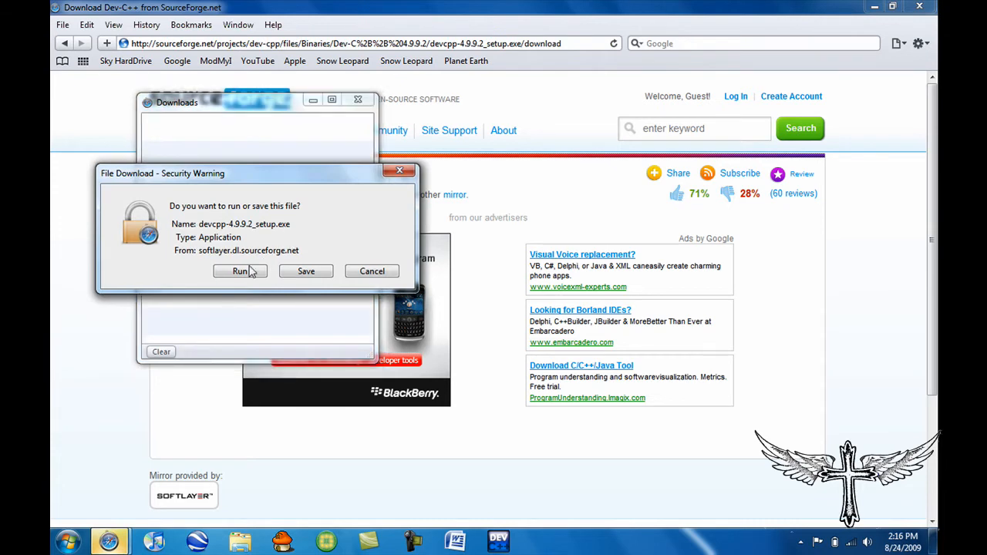
pyautogui.moveTo(373, 271)
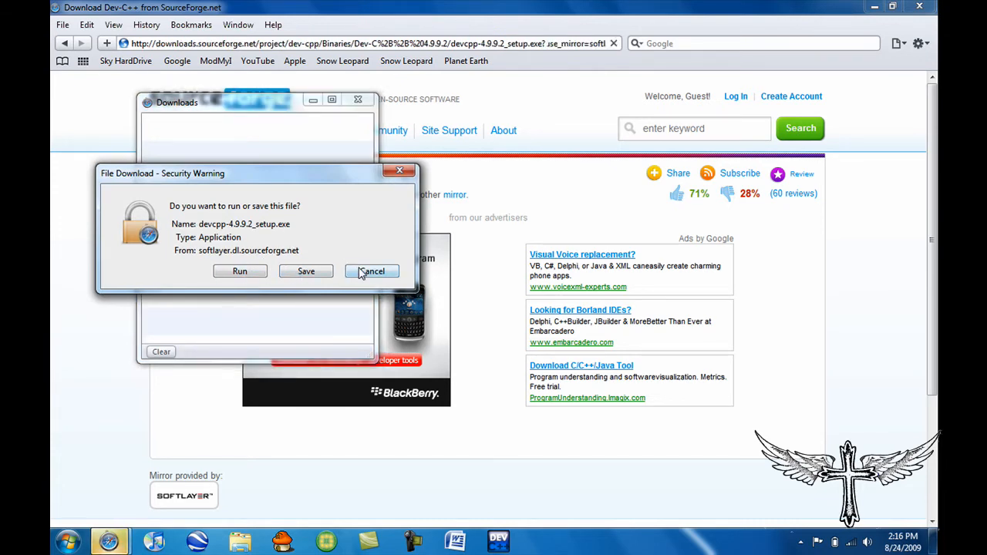
pyautogui.click(372, 270)
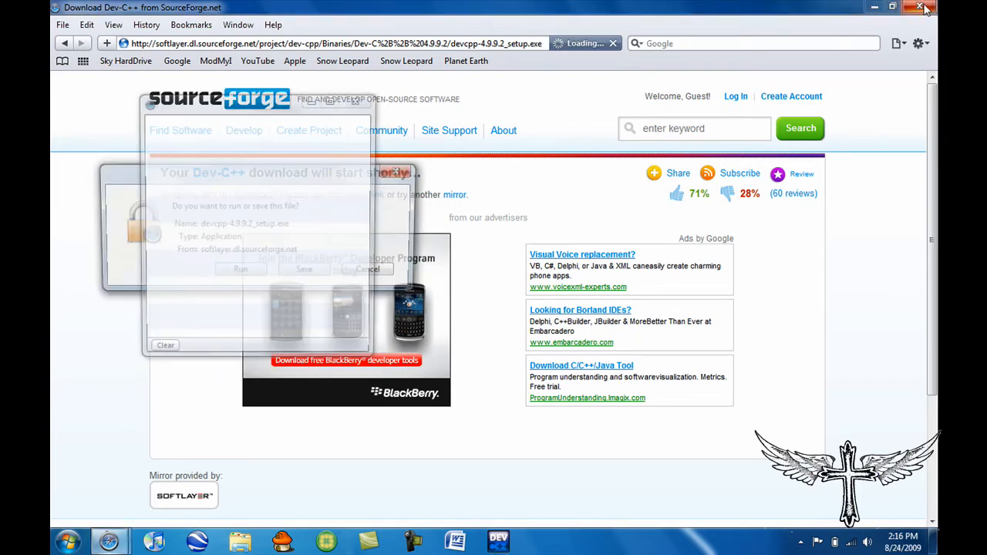
pyautogui.click(924, 7)
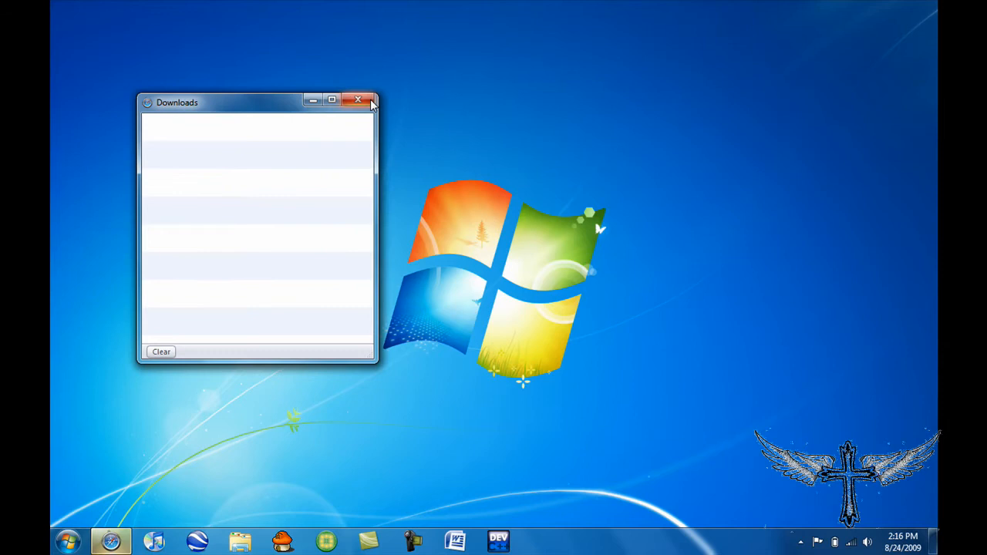
# Close the empty Downloads list and launch Dev-C++ from the taskbar.
pyautogui.click(358, 100)
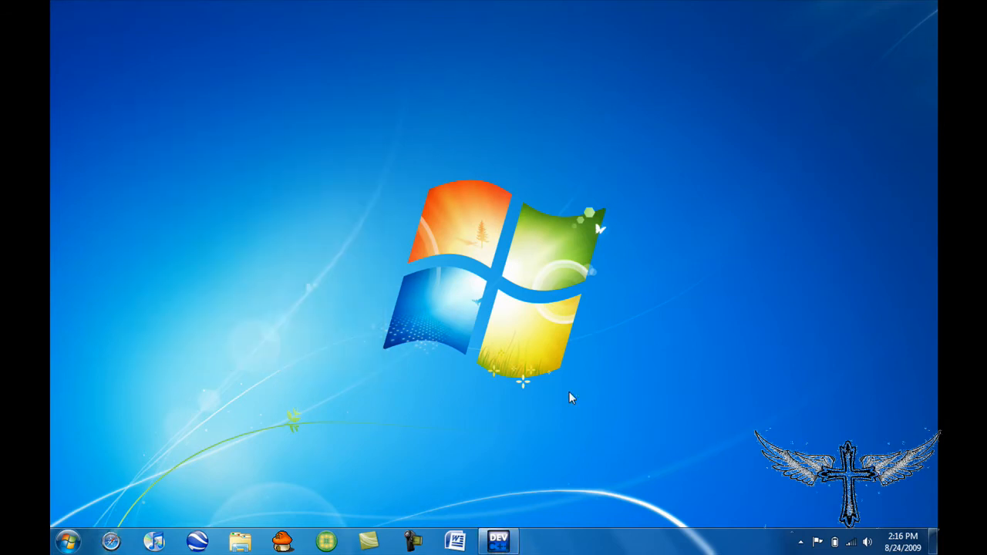
pyautogui.click(497, 540)
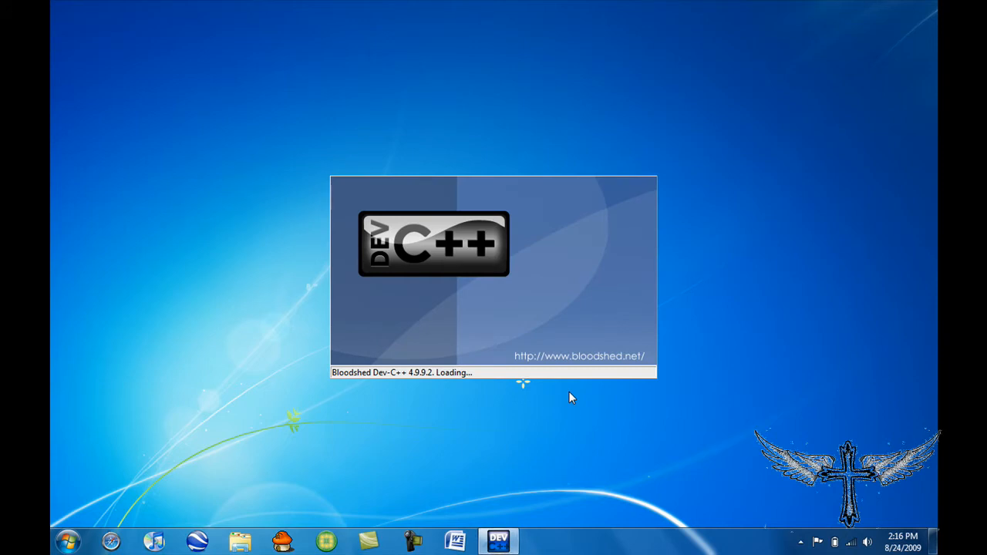
pyautogui.moveTo(226, 439)
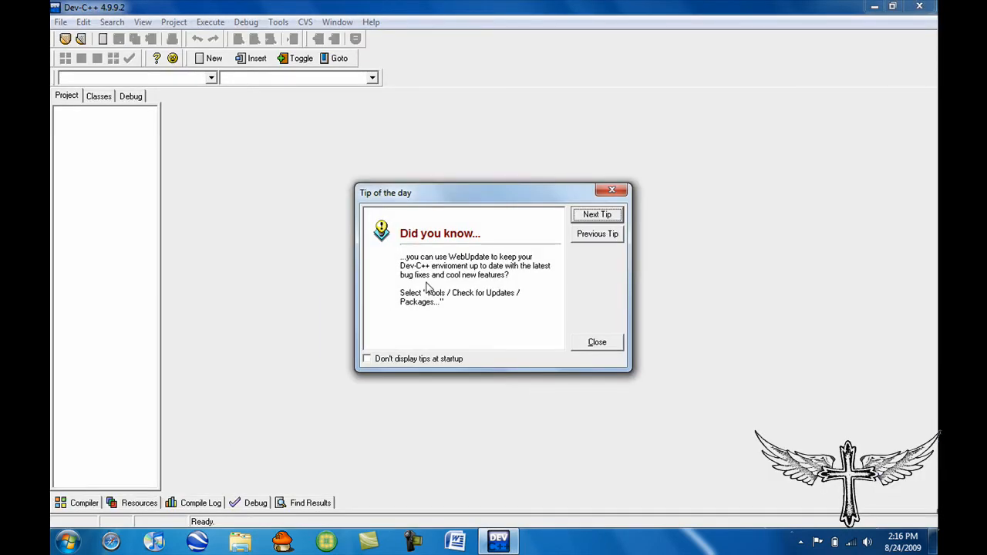
# Disable tips at startup and close the Tip of the day dialog.
pyautogui.click(367, 358)
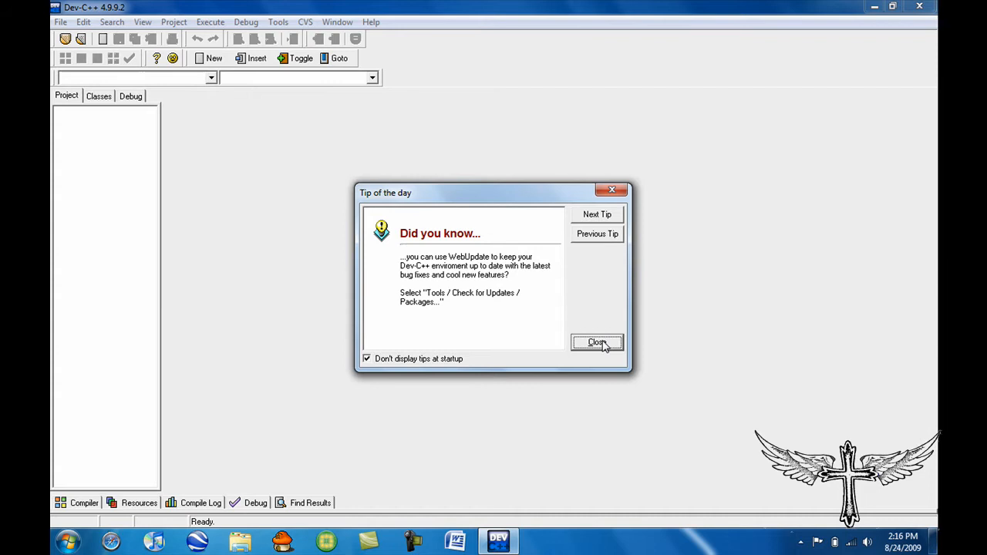
pyautogui.click(597, 342)
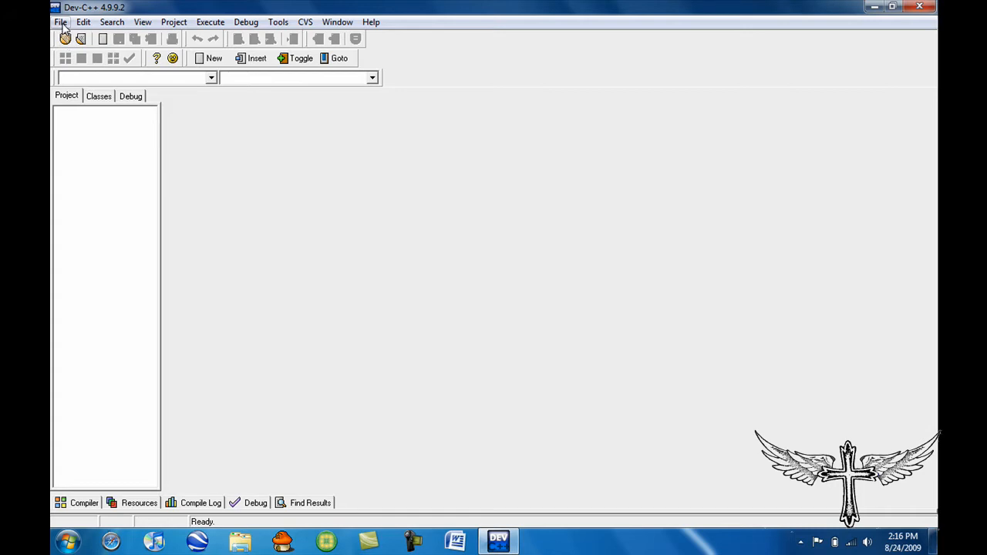
pyautogui.click(60, 22)
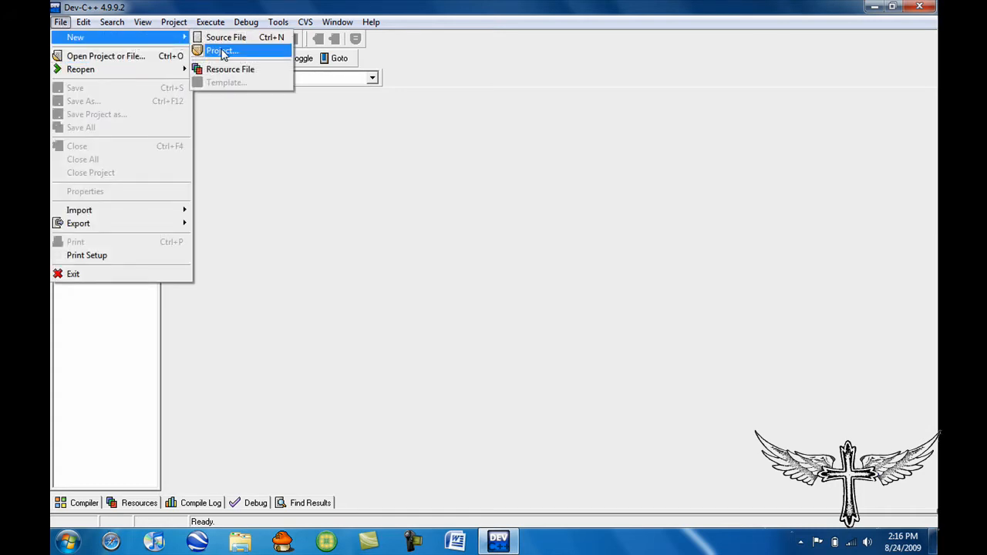
# Create a new Console Application project named 'Hello World'.
pyautogui.click(222, 50)
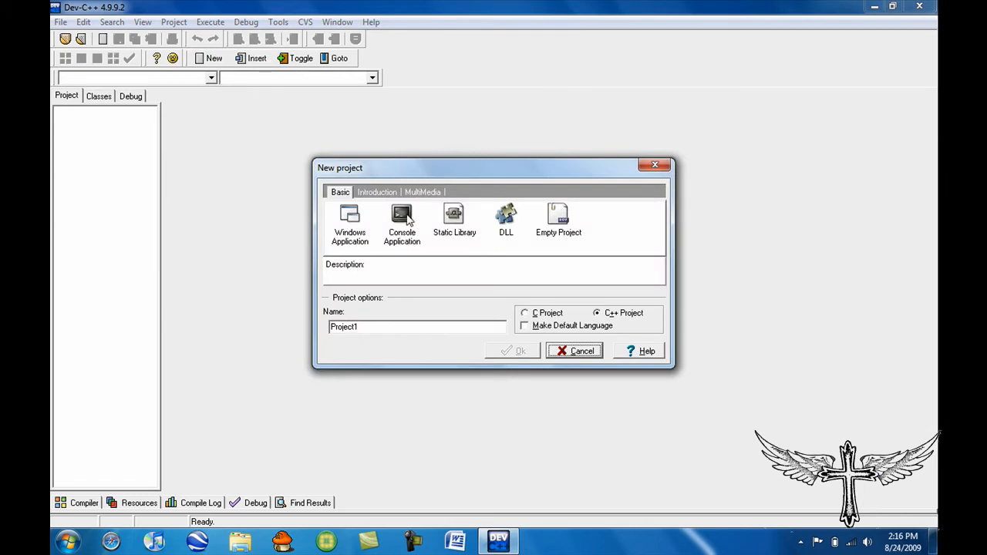
pyautogui.click(402, 224)
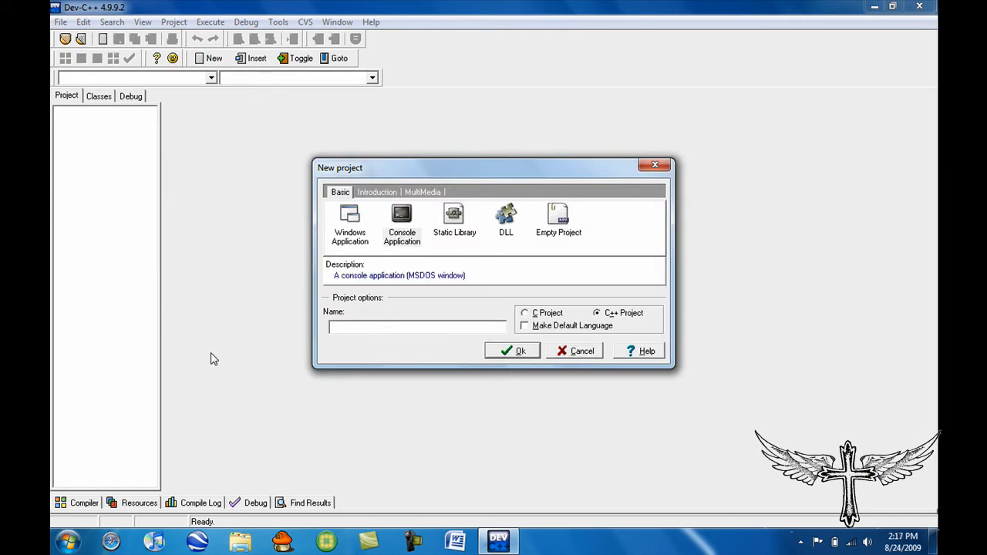
pyautogui.write('Hellow')
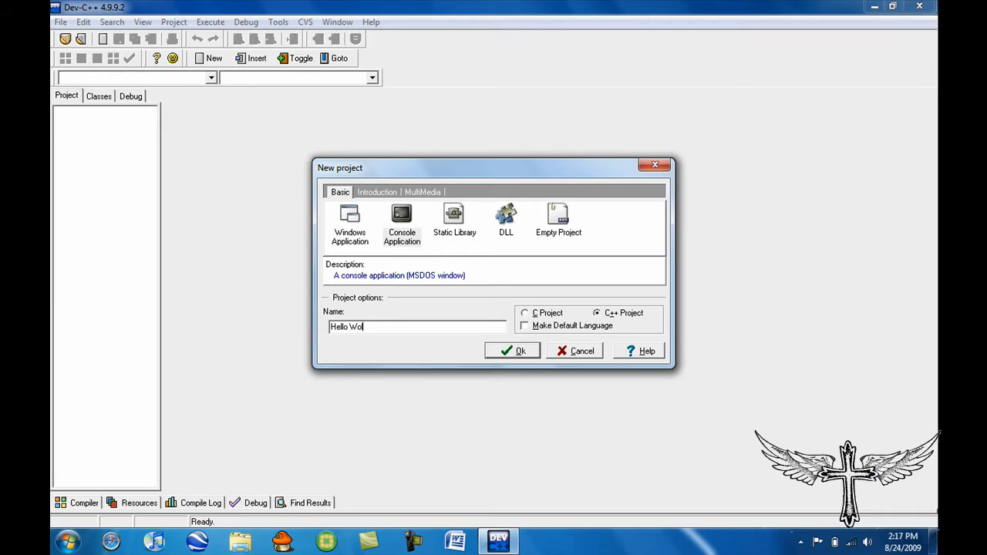
pyautogui.write('rld')
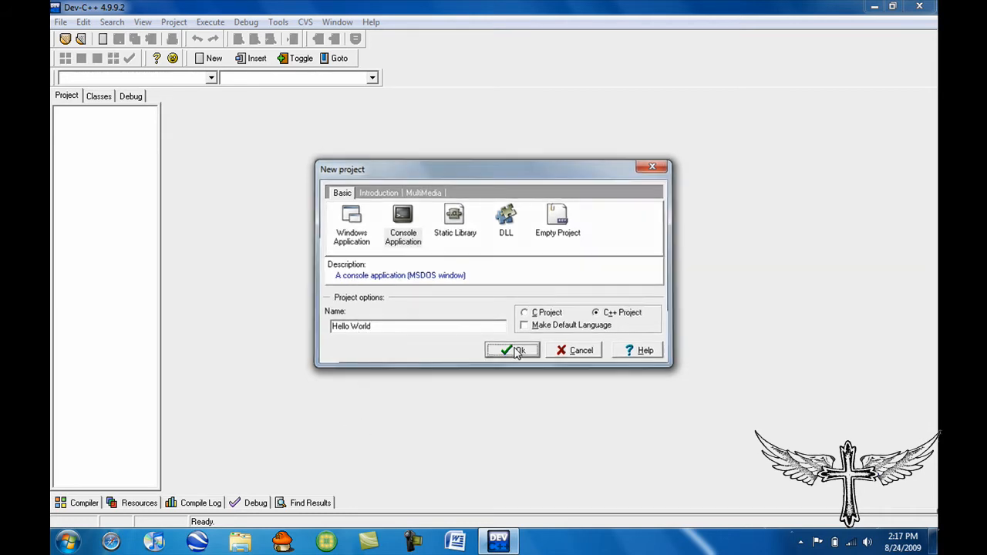
pyautogui.click(513, 350)
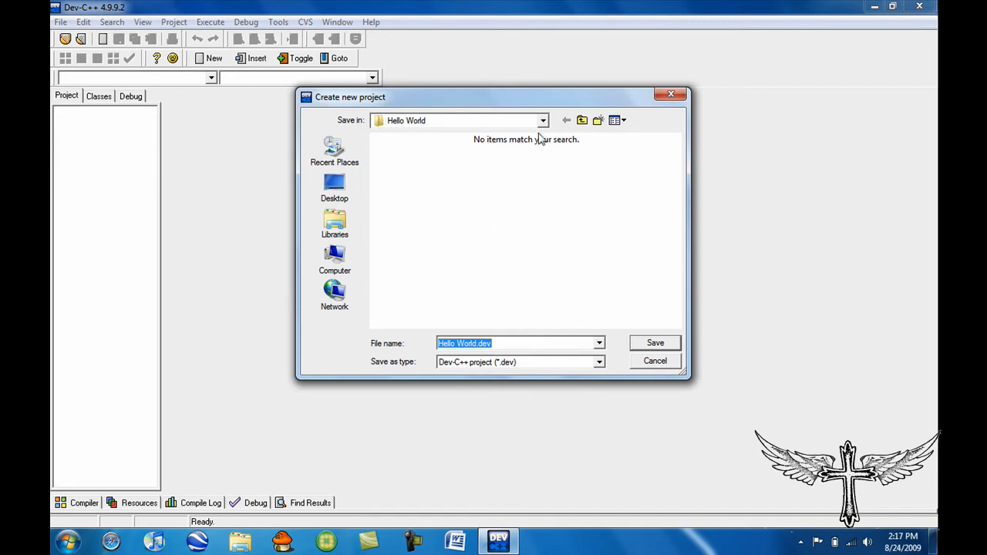
# Save the project as Hello World.dev, replacing the existing file.
pyautogui.click(566, 120)
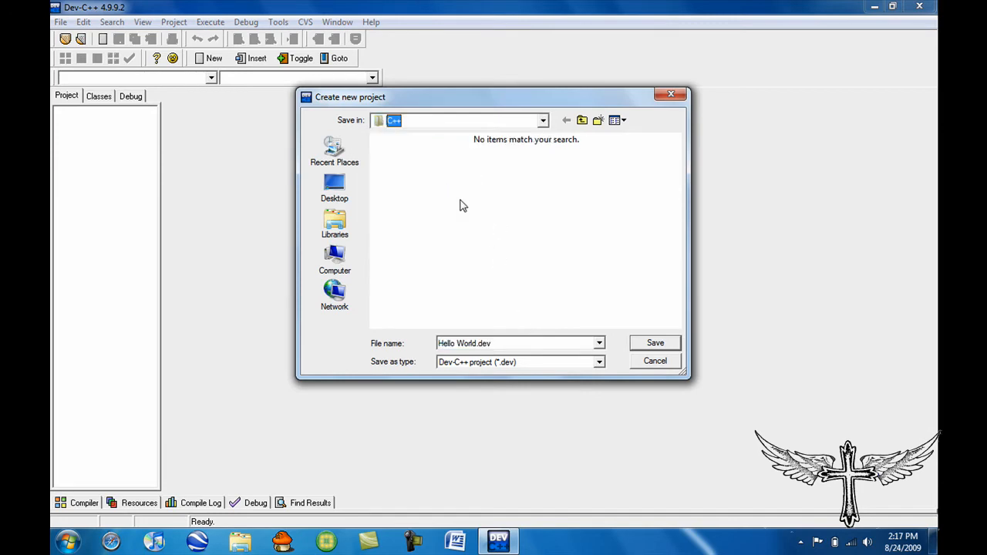
pyautogui.click(654, 342)
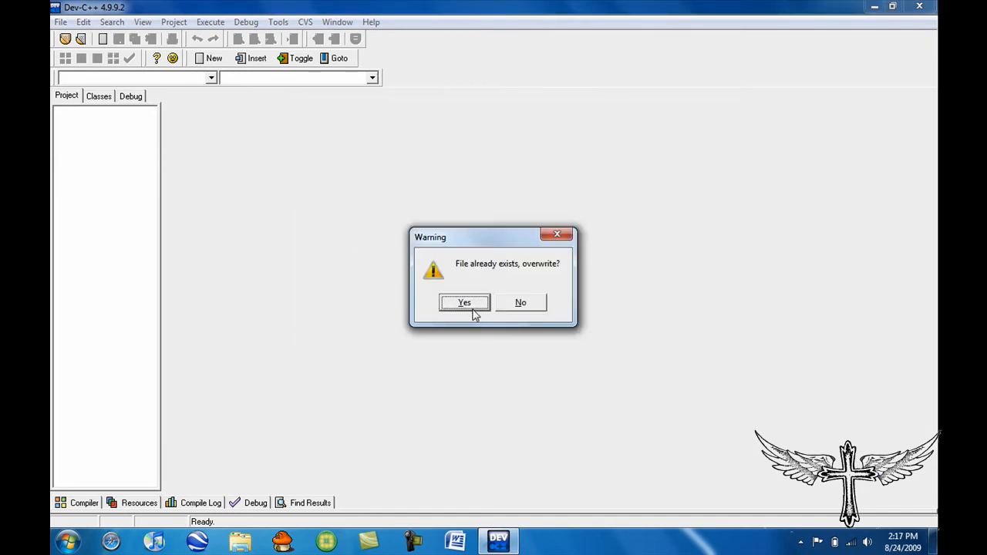
pyautogui.click(464, 302)
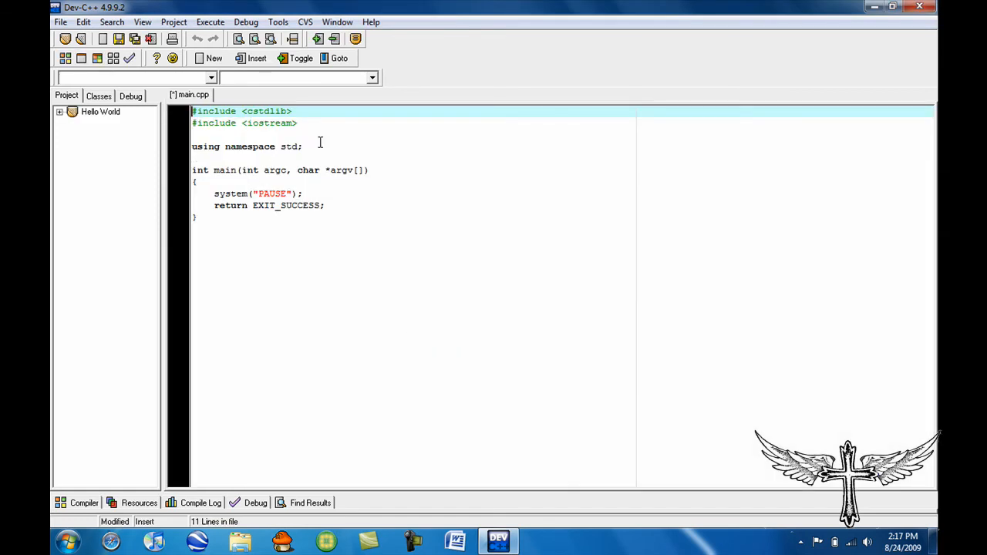
# Add cout << "Hello World !!!!!" << endl; on a new line above system("PAUSE").
pyautogui.press('Return')
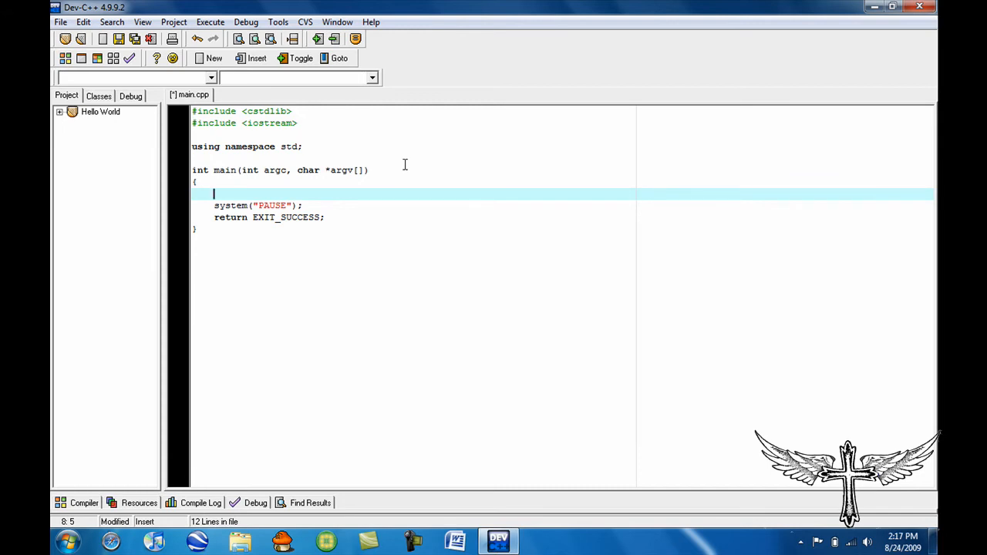
pyautogui.write('cout')
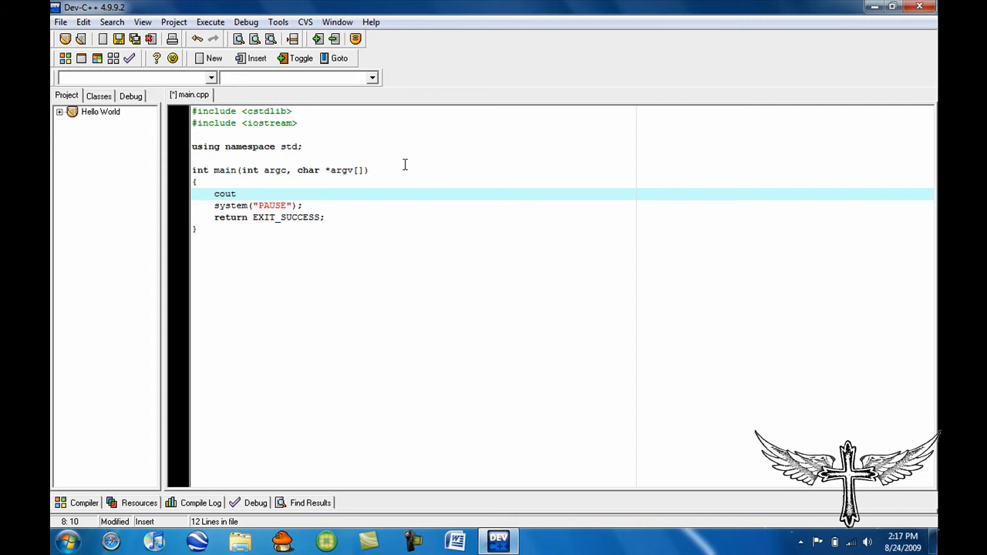
pyautogui.write('<<')
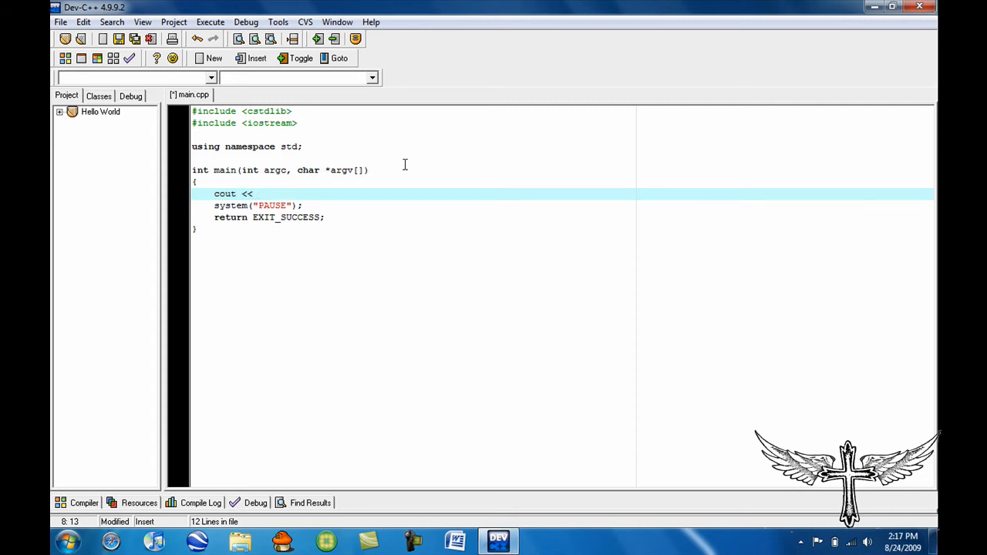
pyautogui.write('"')
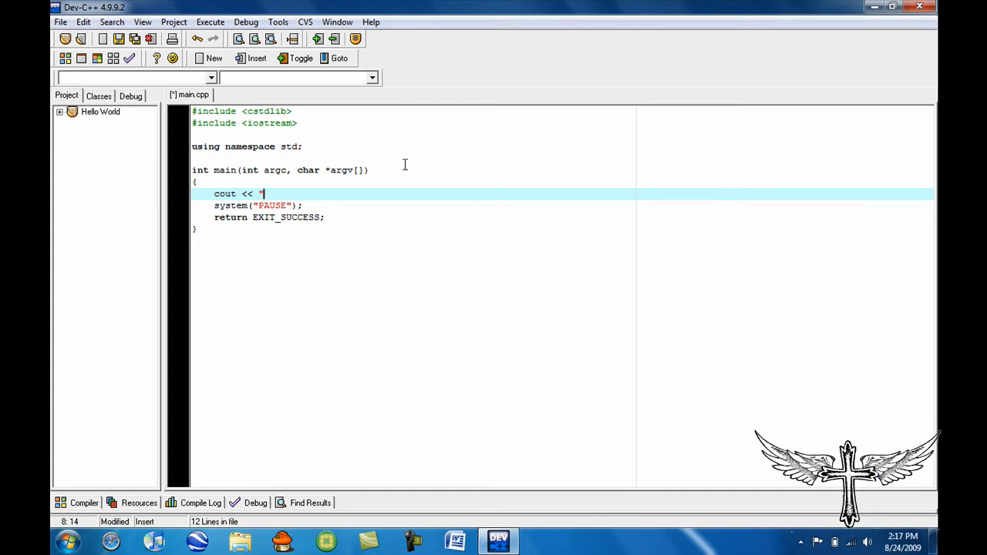
pyautogui.write('Hellow')
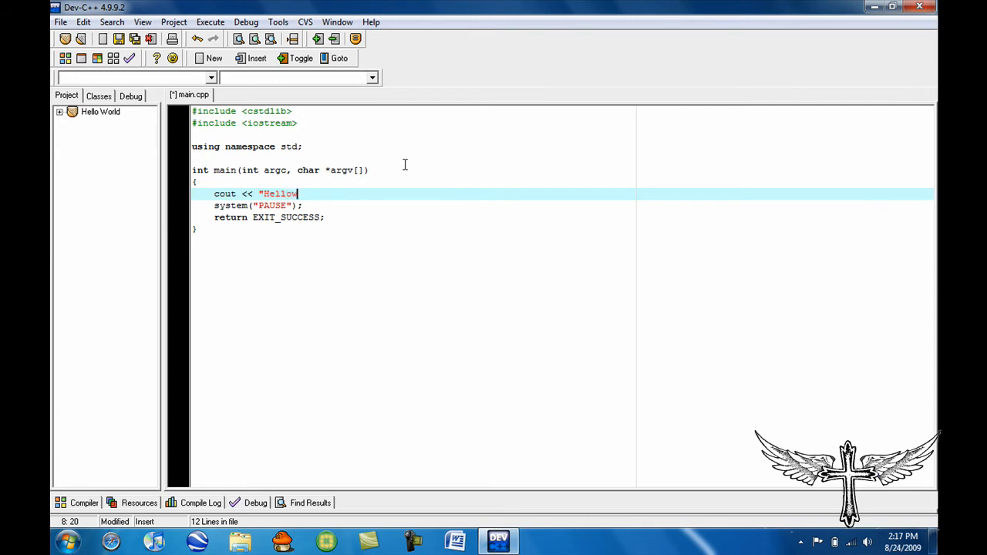
pyautogui.write('World')
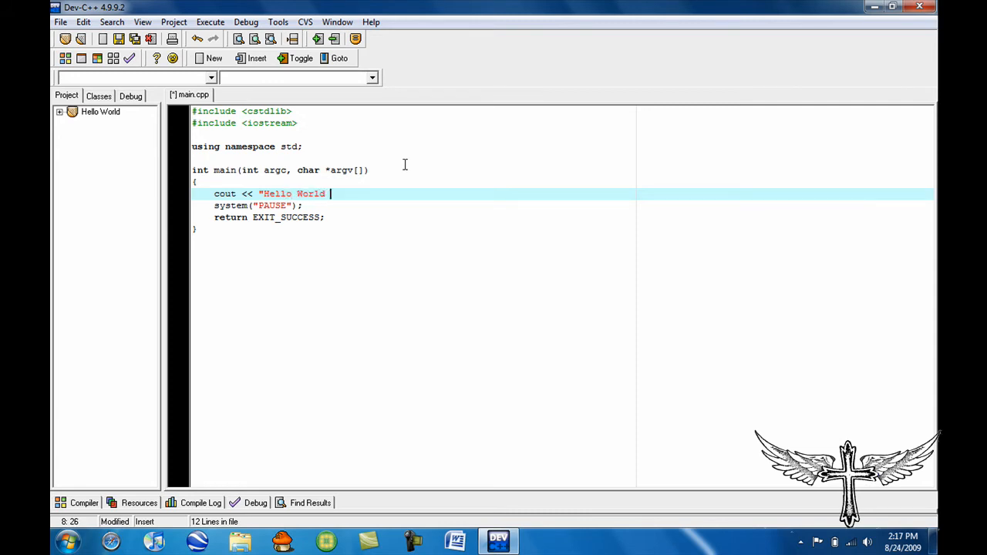
pyautogui.write('!!!!!')
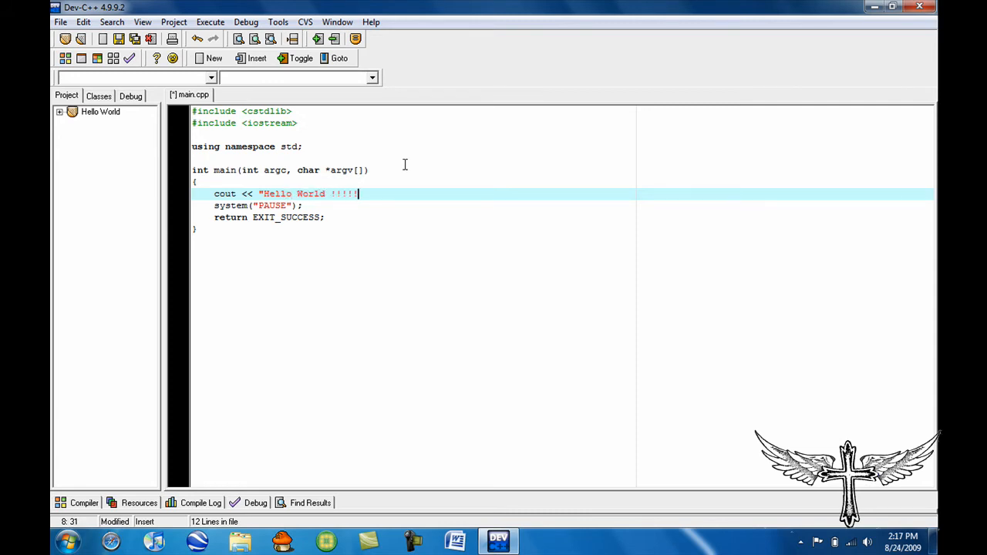
pyautogui.write('!')
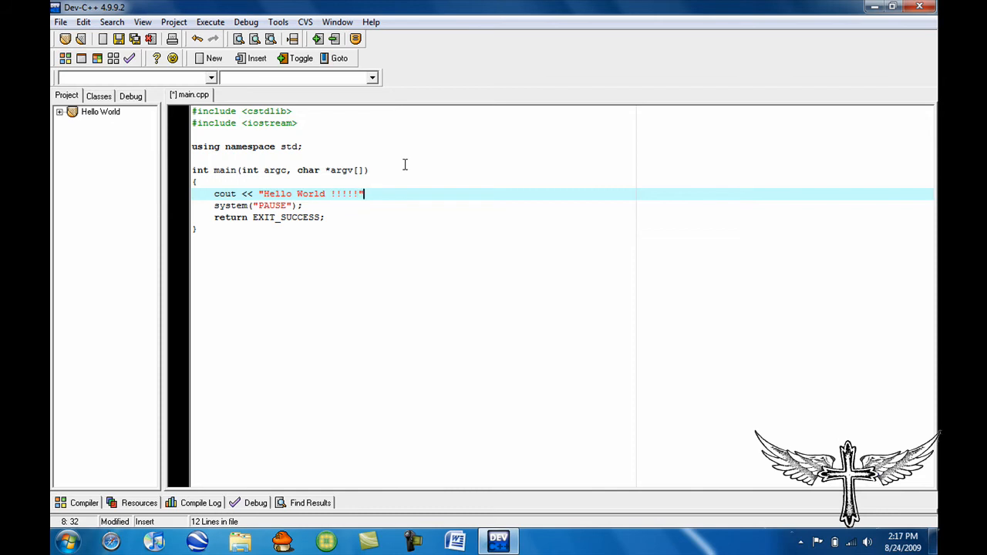
pyautogui.write('<')
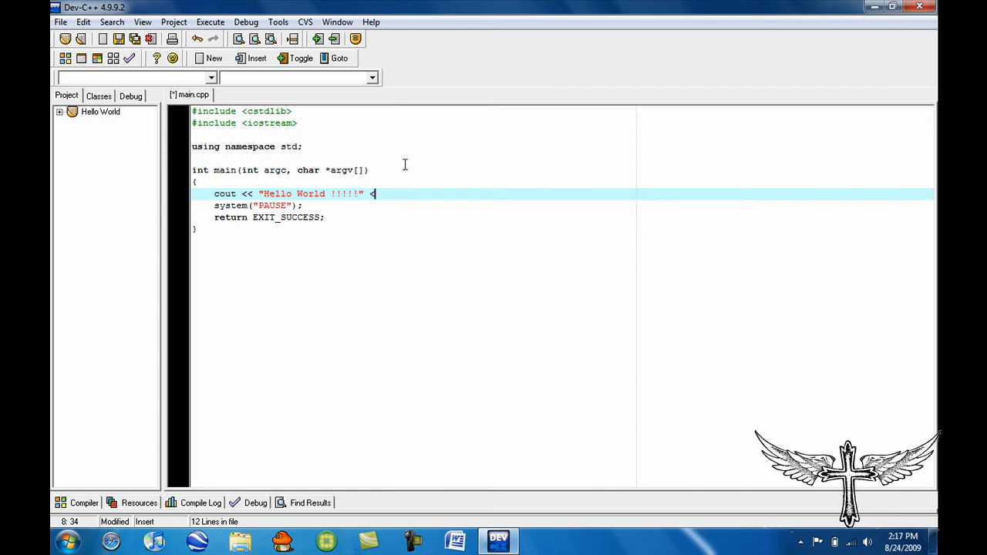
pyautogui.write('<< end')
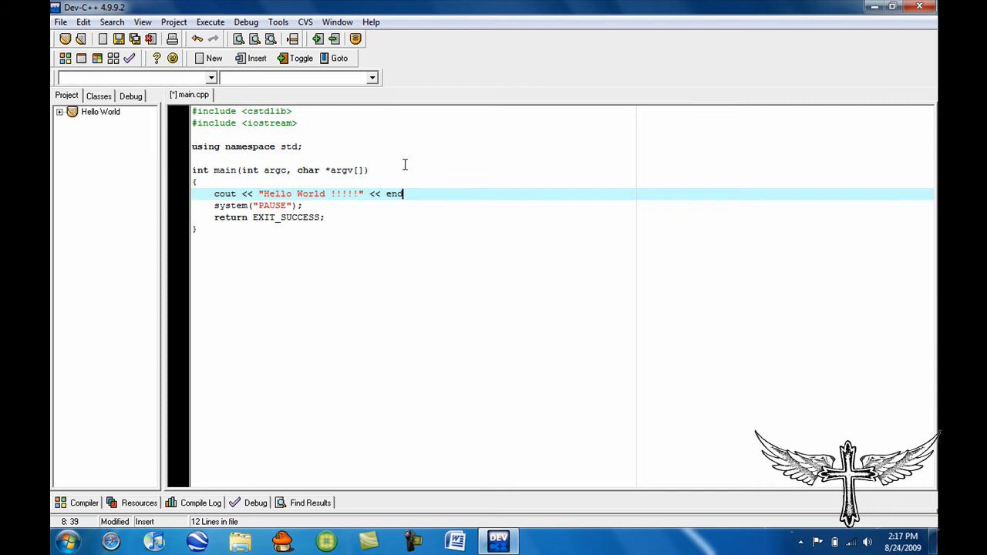
pyautogui.write('l')
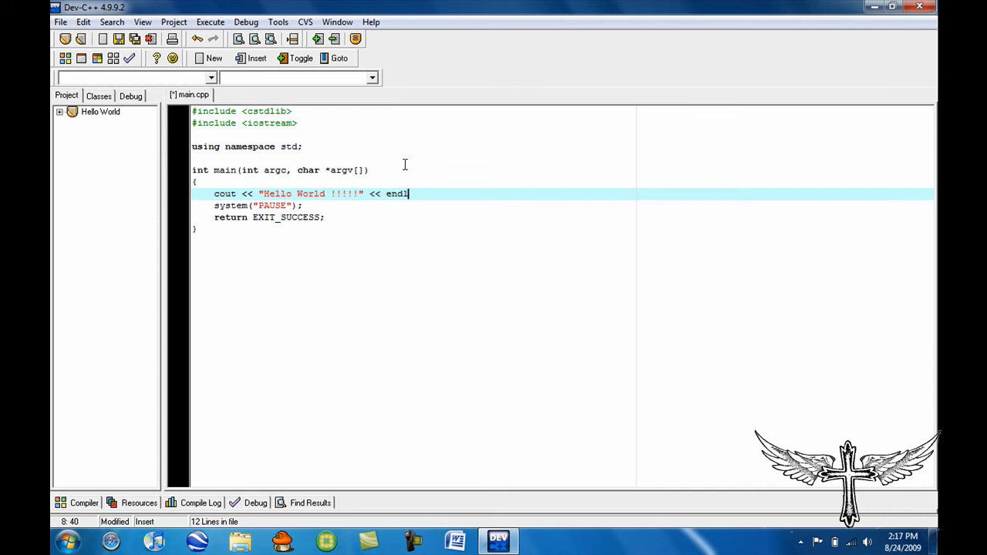
pyautogui.write(';')
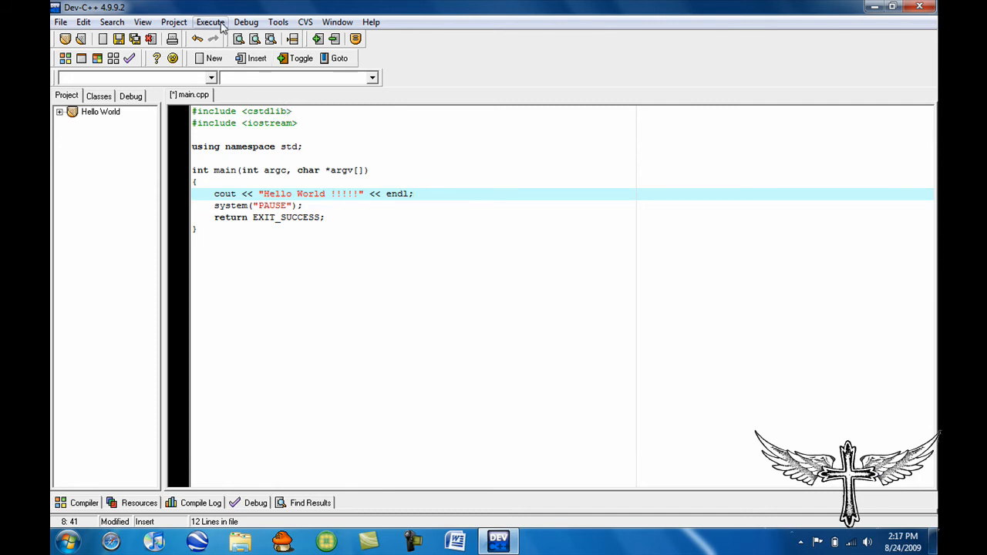
# Run Execute > Compile & Run, saving main.cpp in the project folder.
pyautogui.click(210, 21)
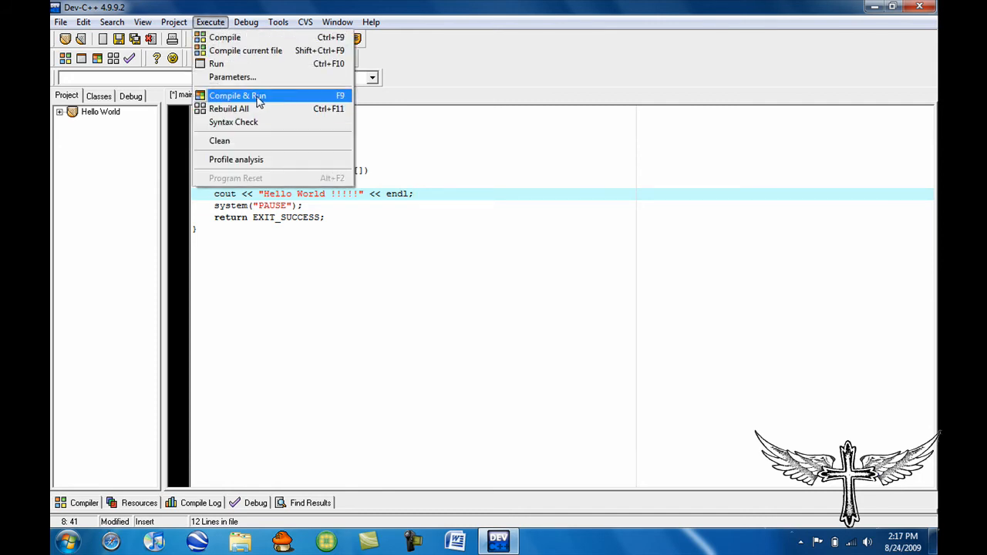
pyautogui.moveTo(255, 63)
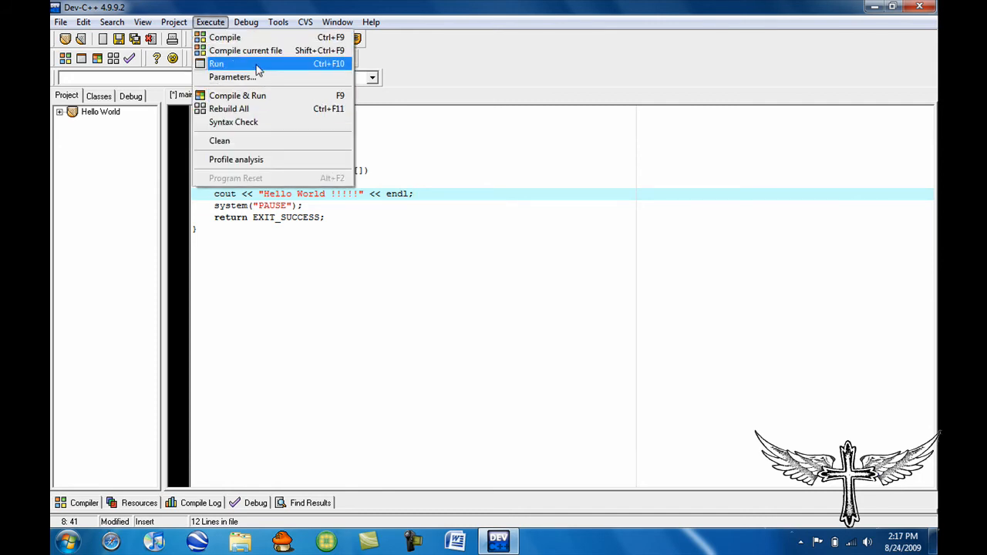
pyautogui.moveTo(258, 95)
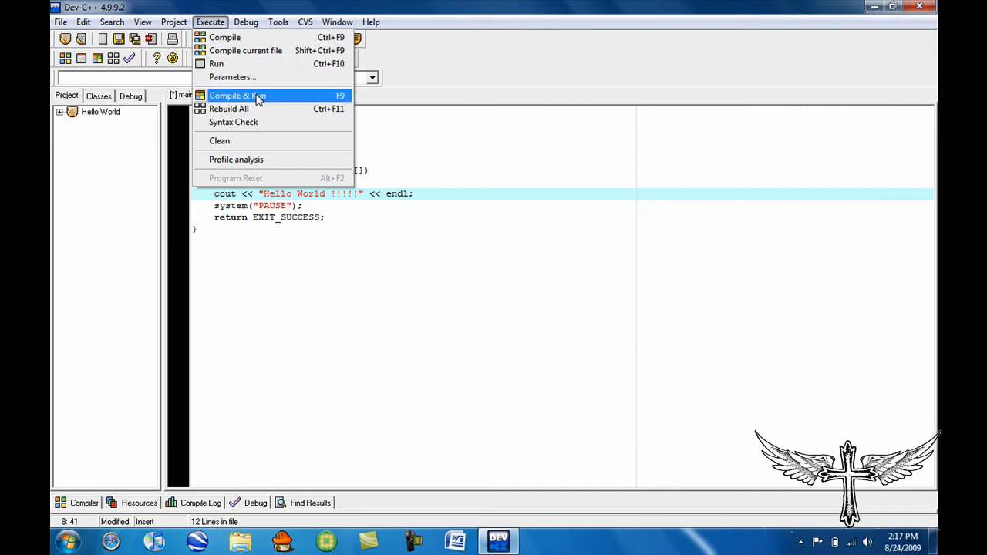
pyautogui.click(238, 95)
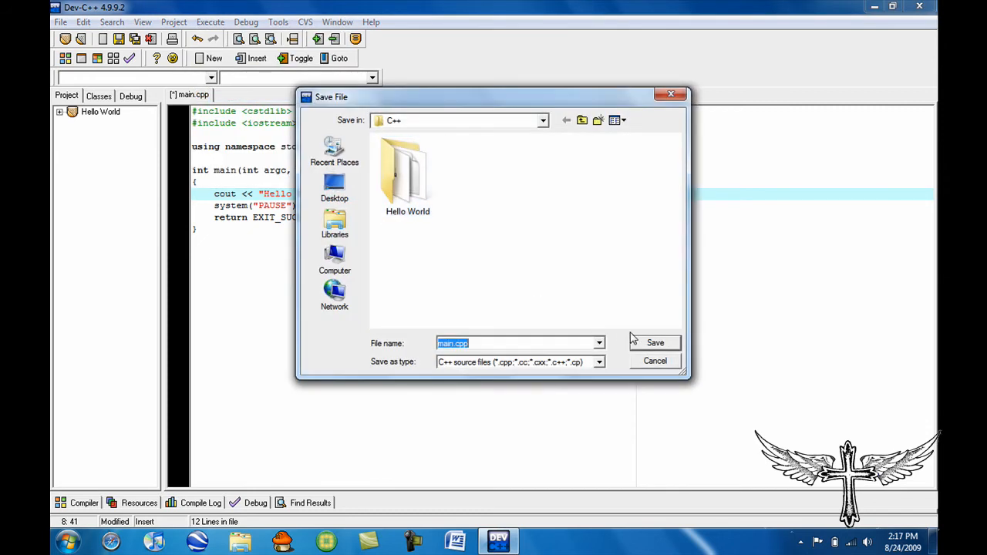
pyautogui.click(655, 342)
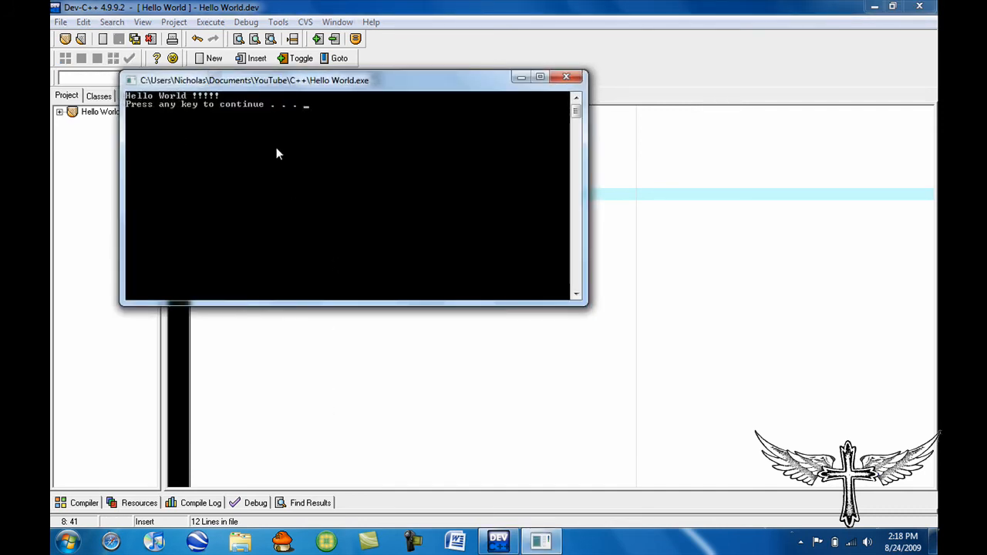
pyautogui.moveTo(158, 108)
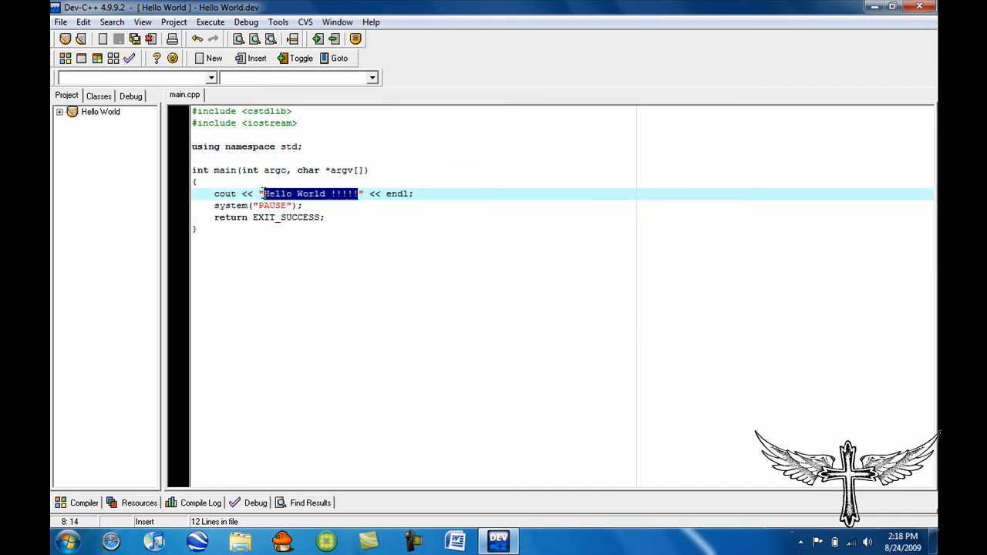
# Replace the quoted message with "Hey my name is nick".
pyautogui.press('Delete')
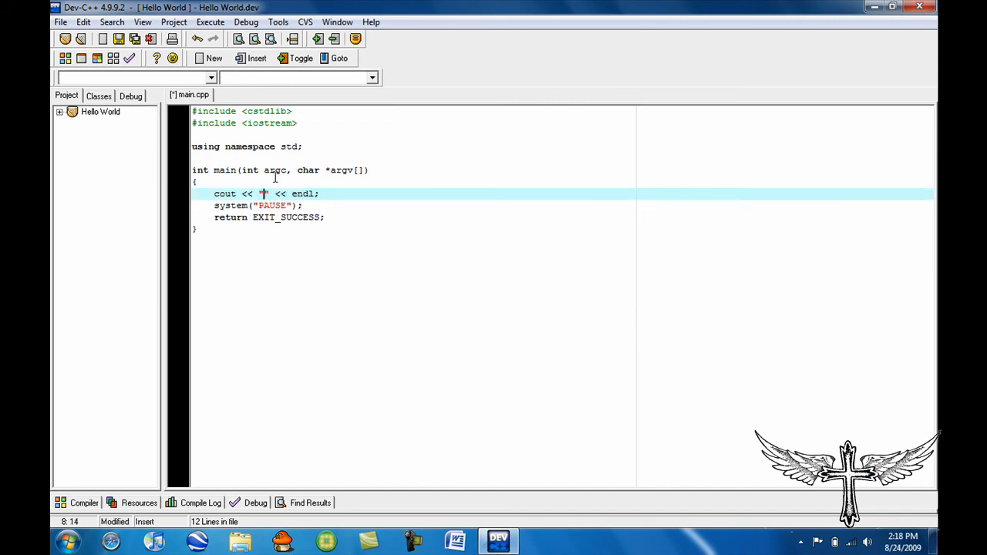
pyautogui.write('Hey')
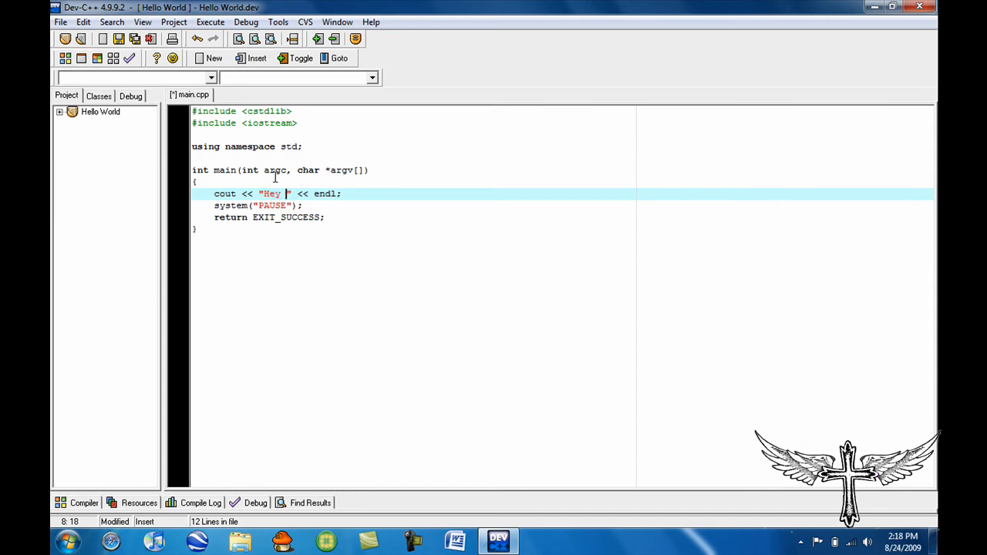
pyautogui.write('my ne')
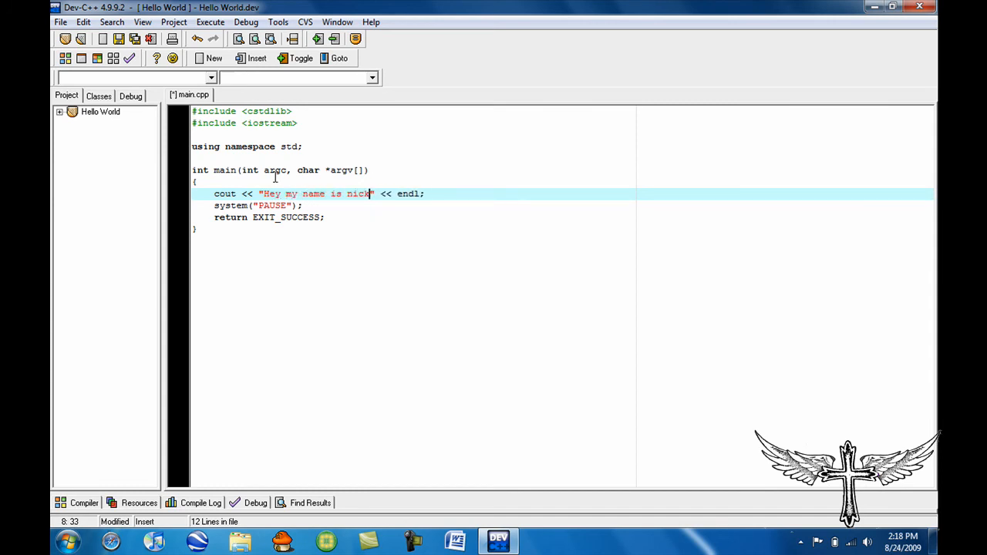
pyautogui.click(210, 22)
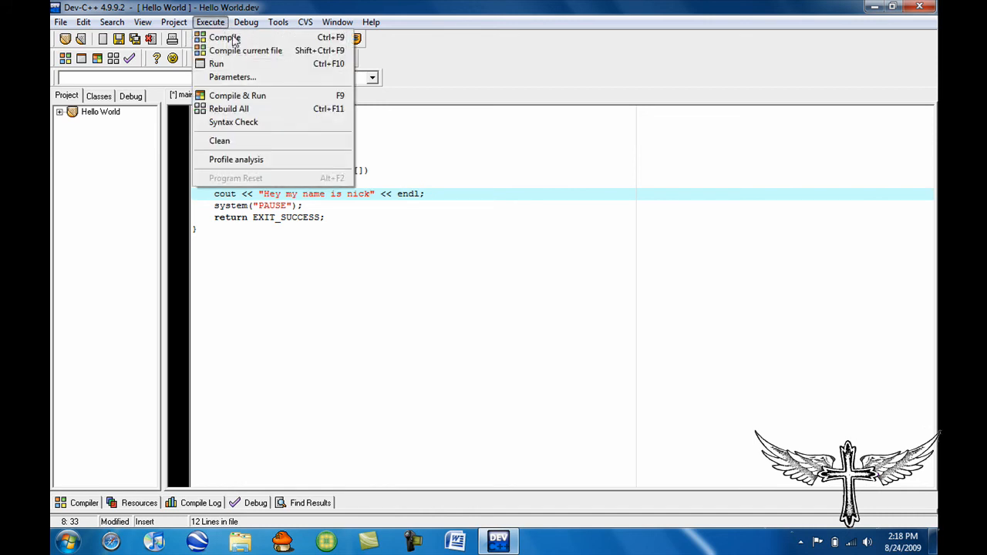
# Compile the project with Execute > Compile.
pyautogui.click(225, 37)
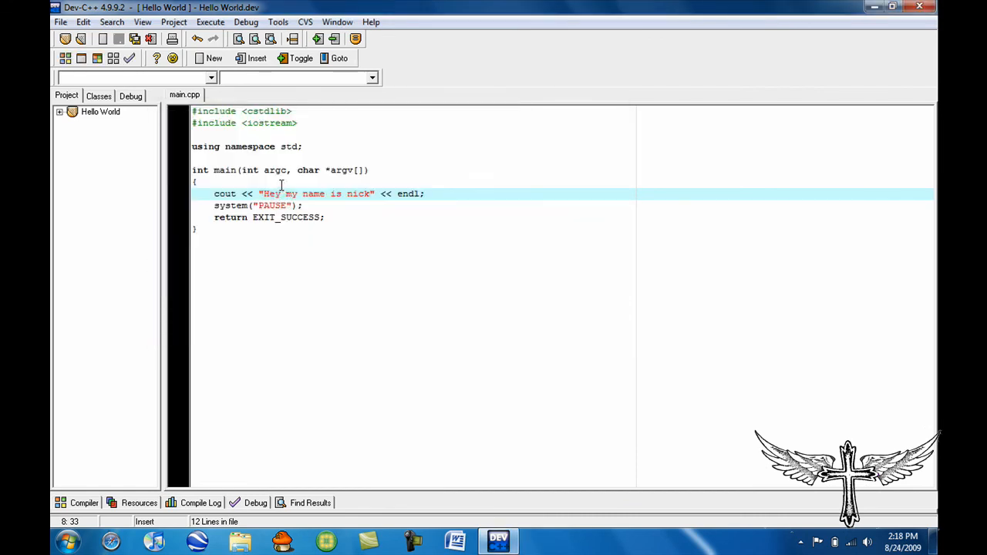
pyautogui.moveTo(442, 342)
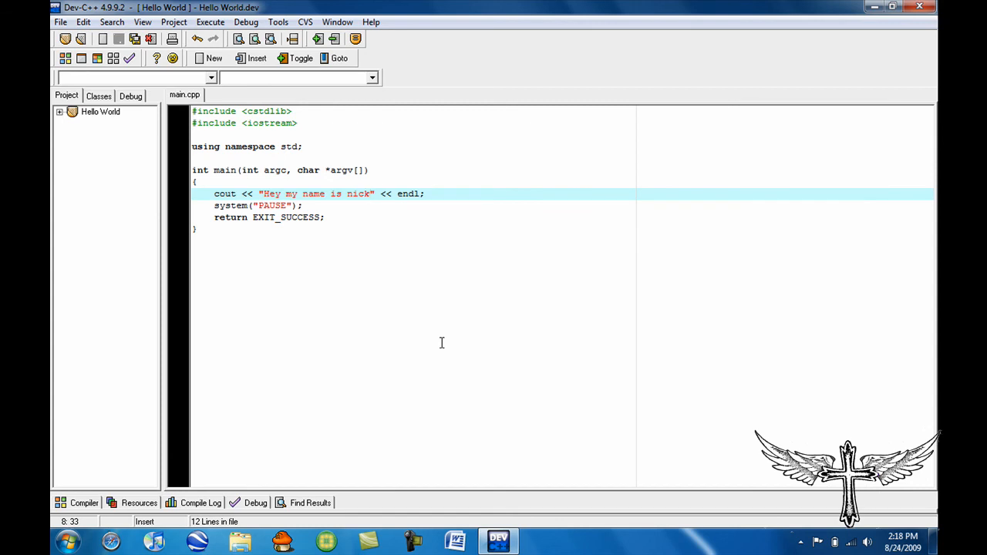